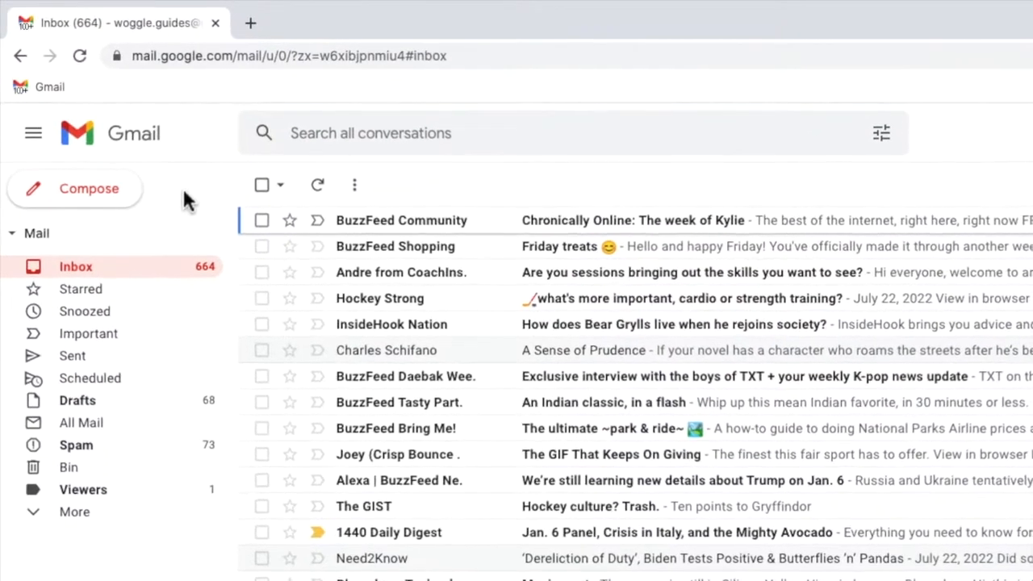
pyautogui.moveTo(153, 378)
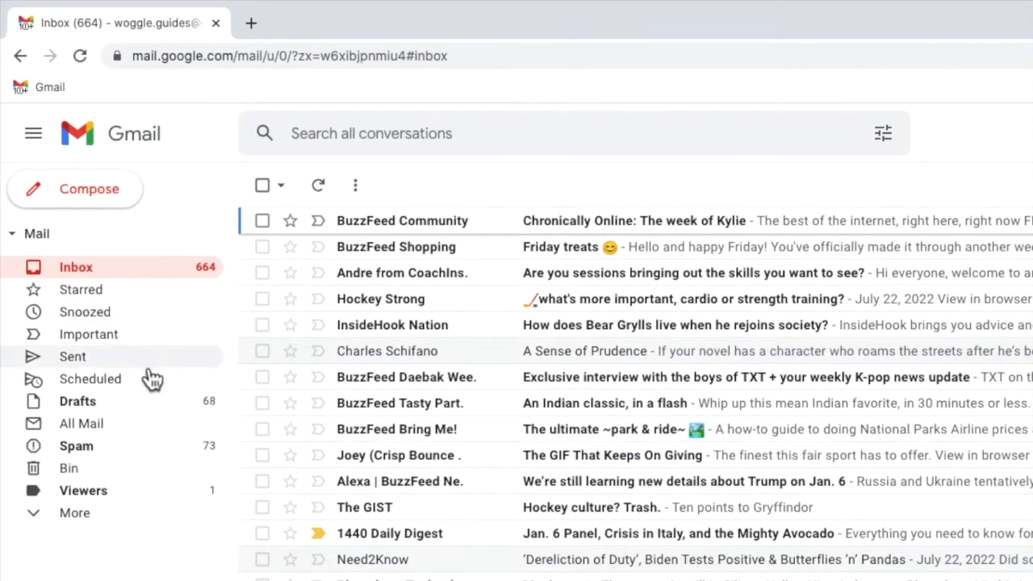
pyautogui.moveTo(143, 528)
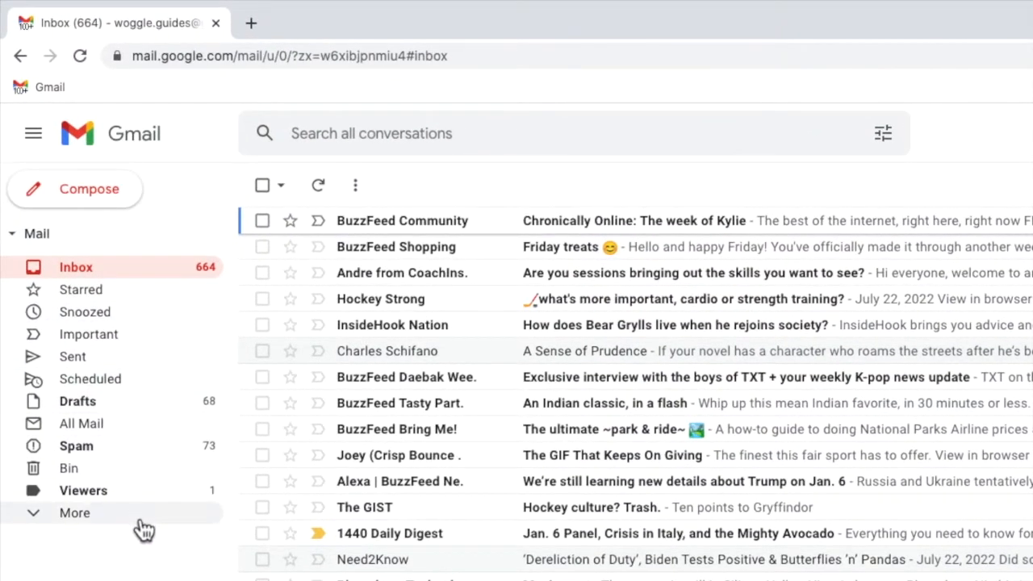
pyautogui.moveTo(141, 553)
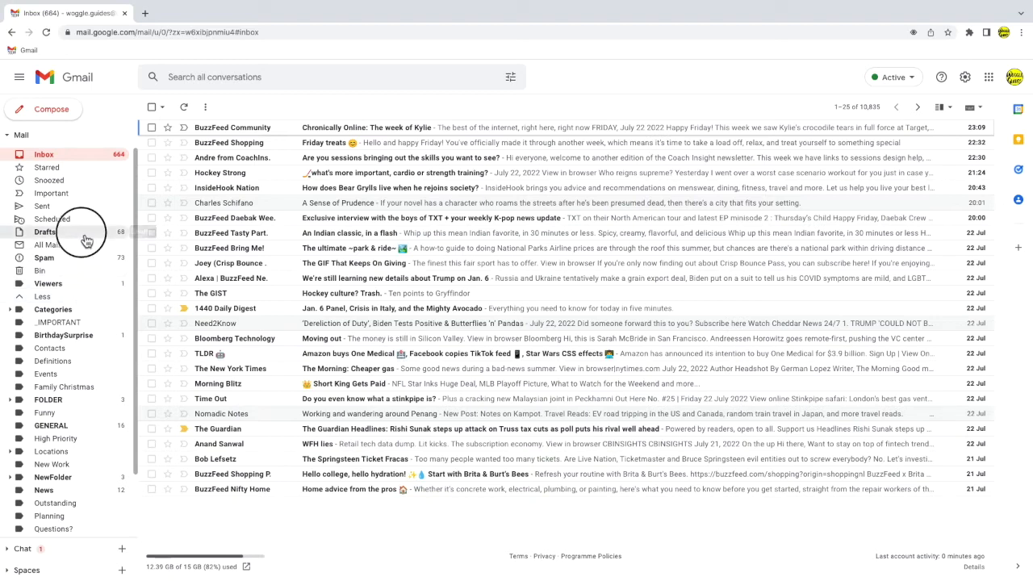
# Open Drafts and trash one untitled draft, dropping the count to 67.
pyautogui.click(45, 232)
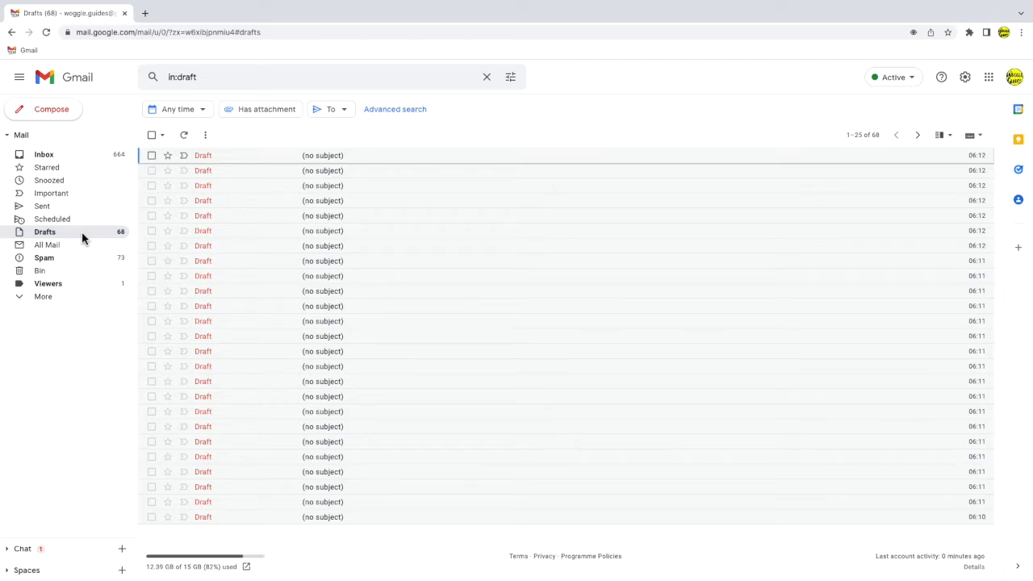
pyautogui.moveTo(87, 244)
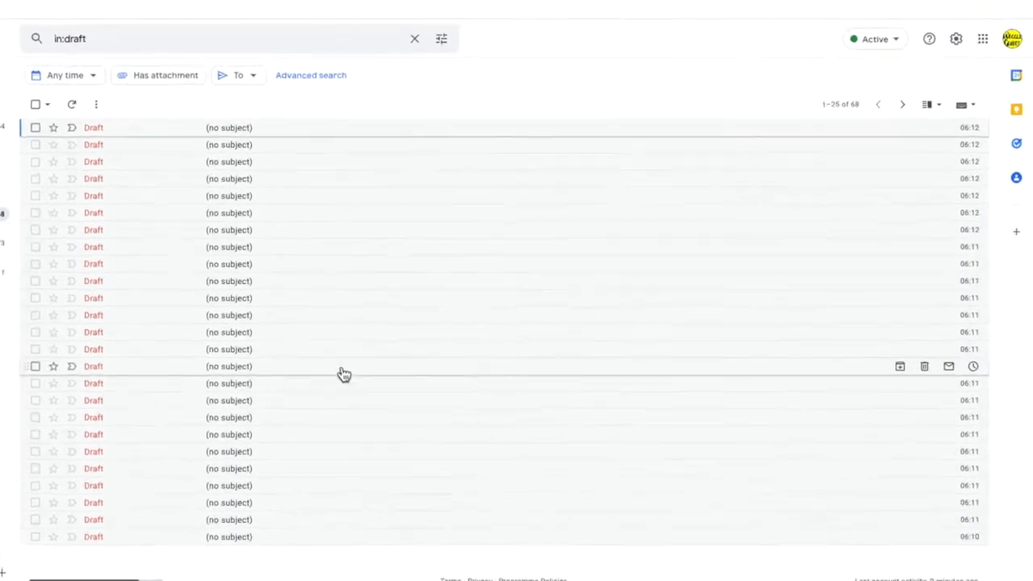
pyautogui.click(924, 365)
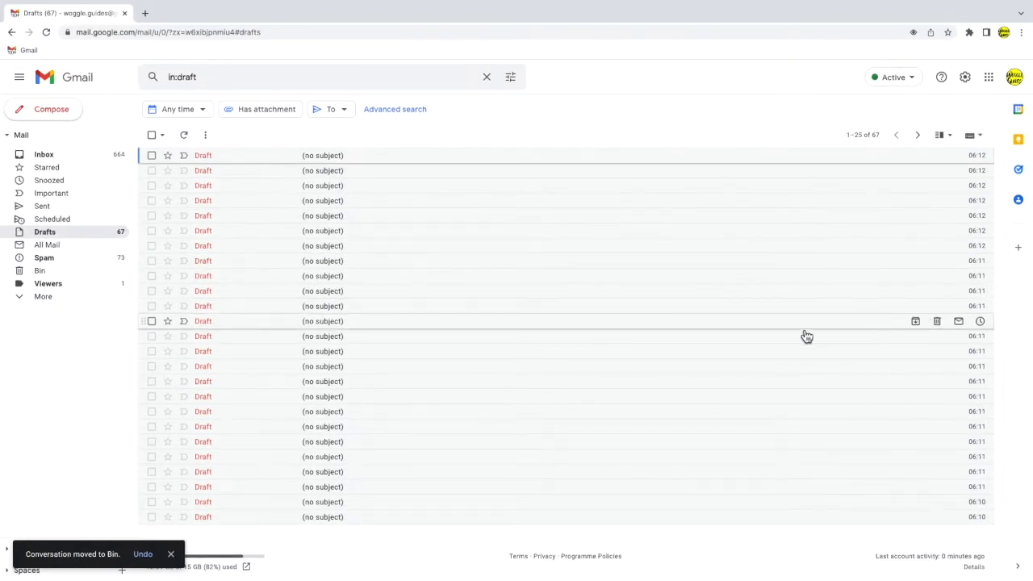
pyautogui.moveTo(124, 332)
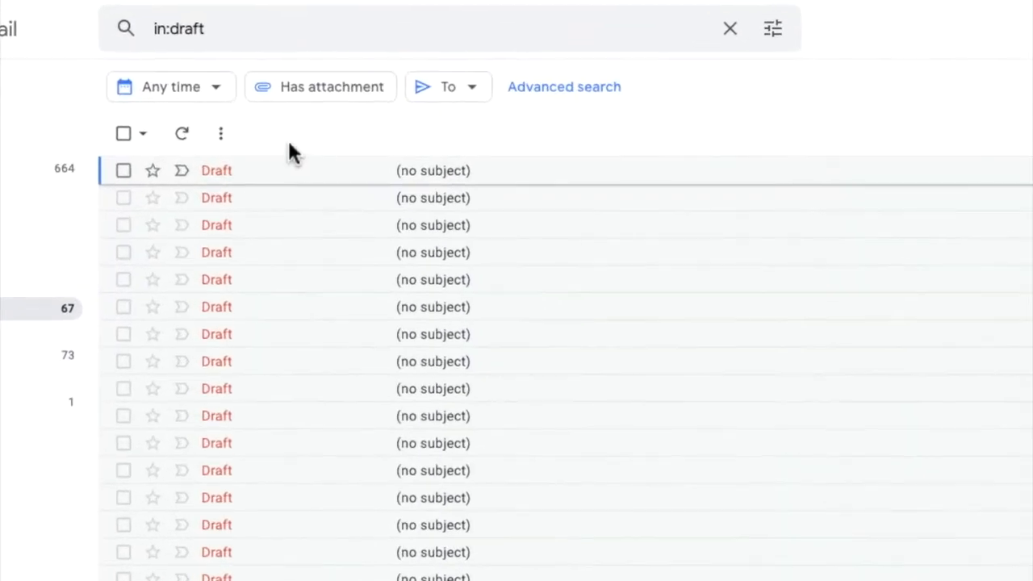
pyautogui.moveTo(145, 133)
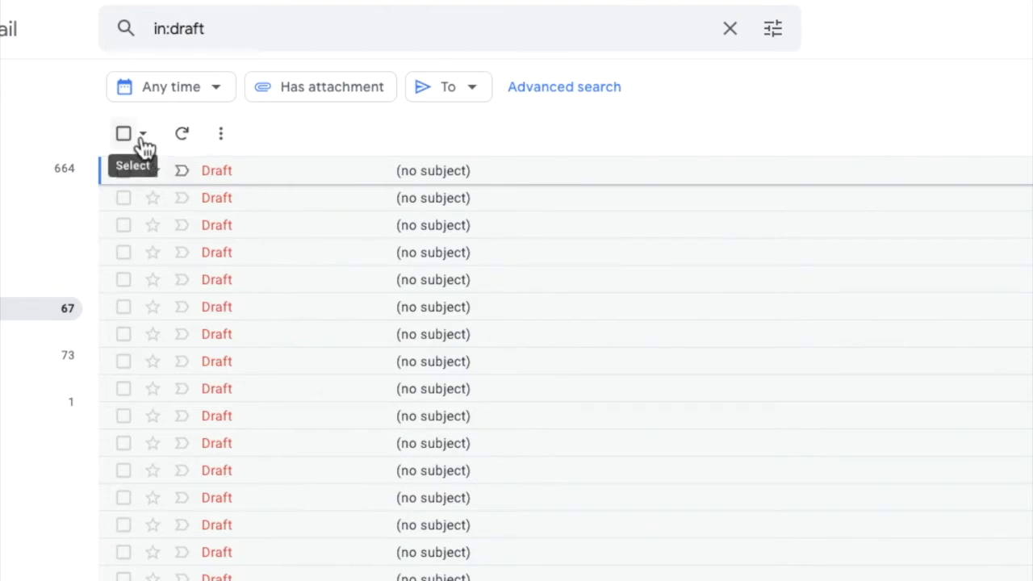
# Select all 67 drafts in the Drafts folder, beyond the first page.
pyautogui.click(123, 133)
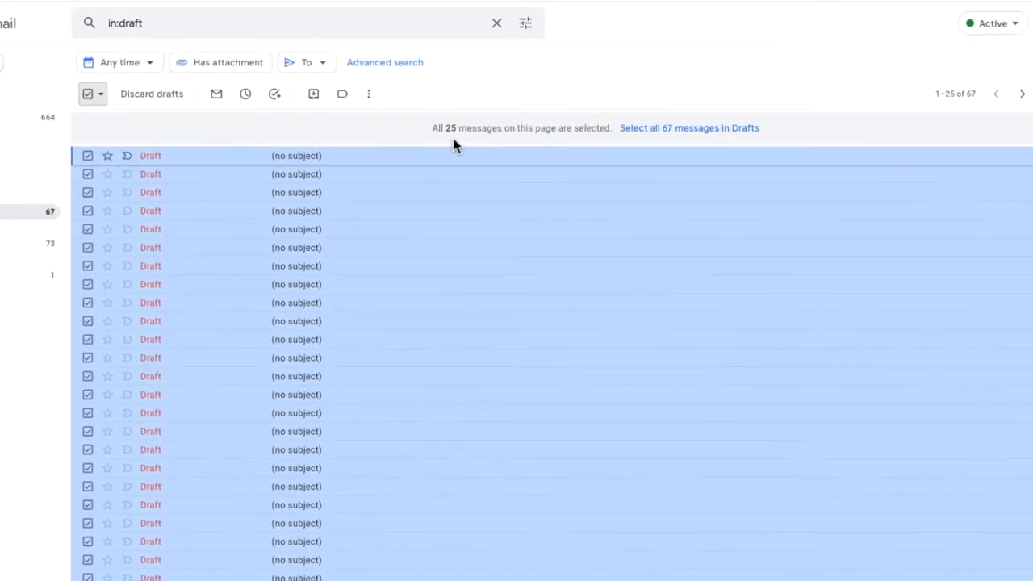
pyautogui.moveTo(484, 129)
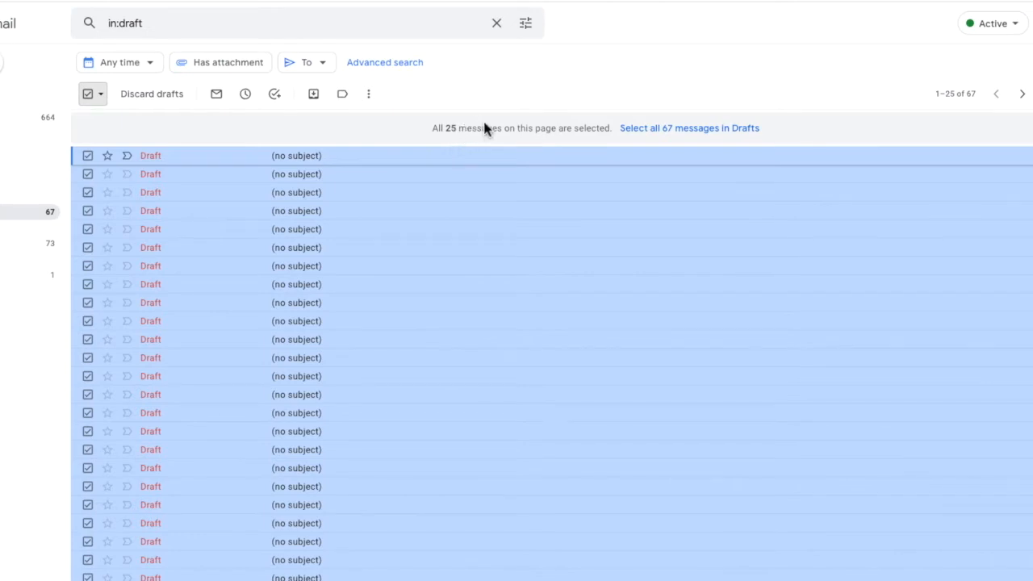
pyautogui.moveTo(956, 115)
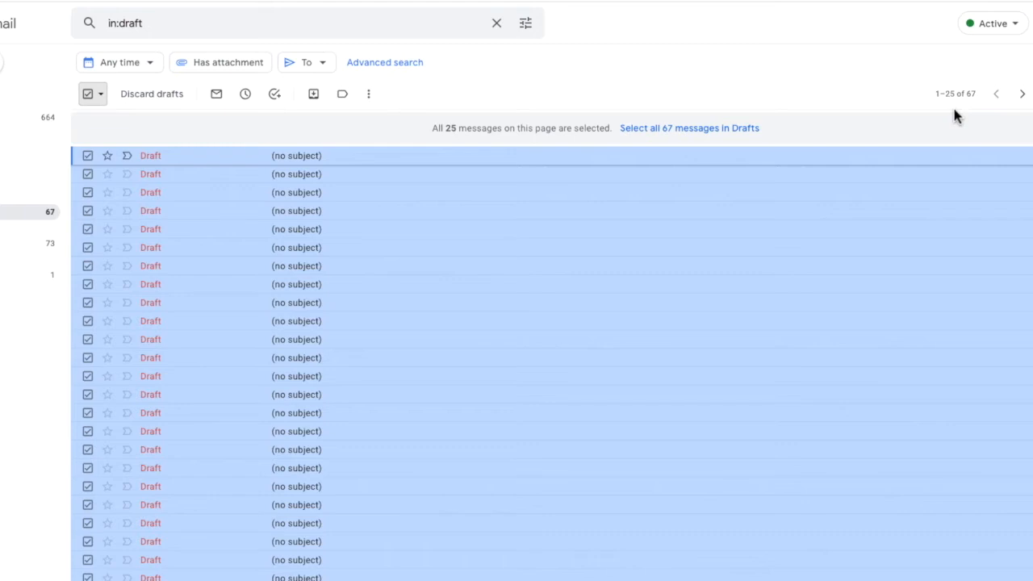
pyautogui.moveTo(956, 116)
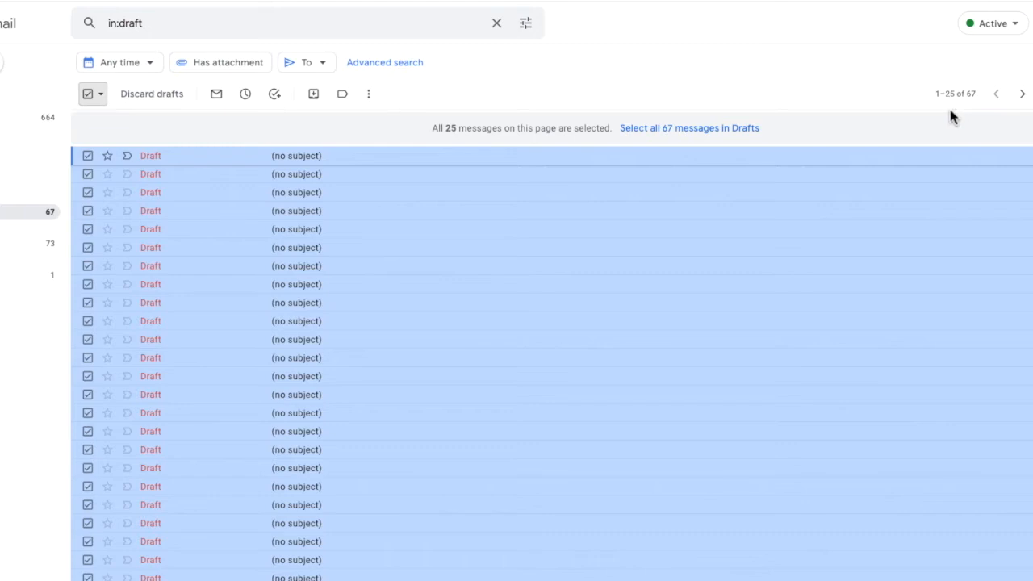
pyautogui.moveTo(755, 149)
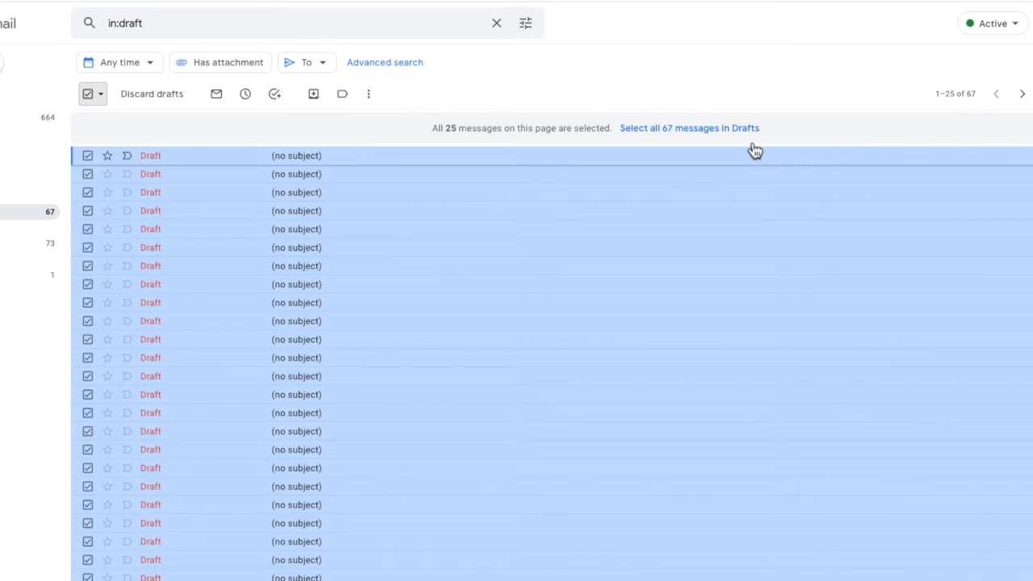
pyautogui.moveTo(740, 150)
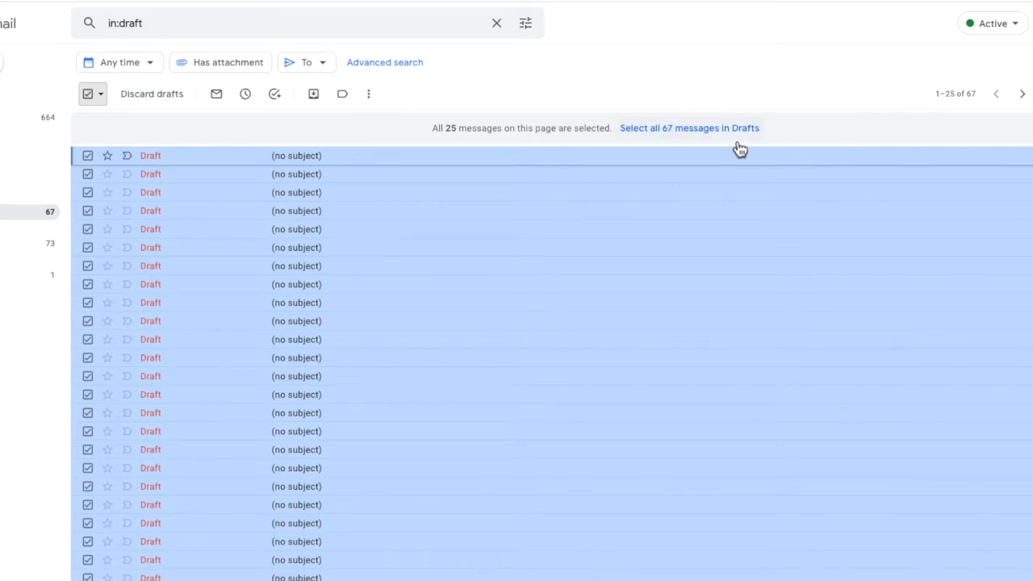
pyautogui.click(689, 128)
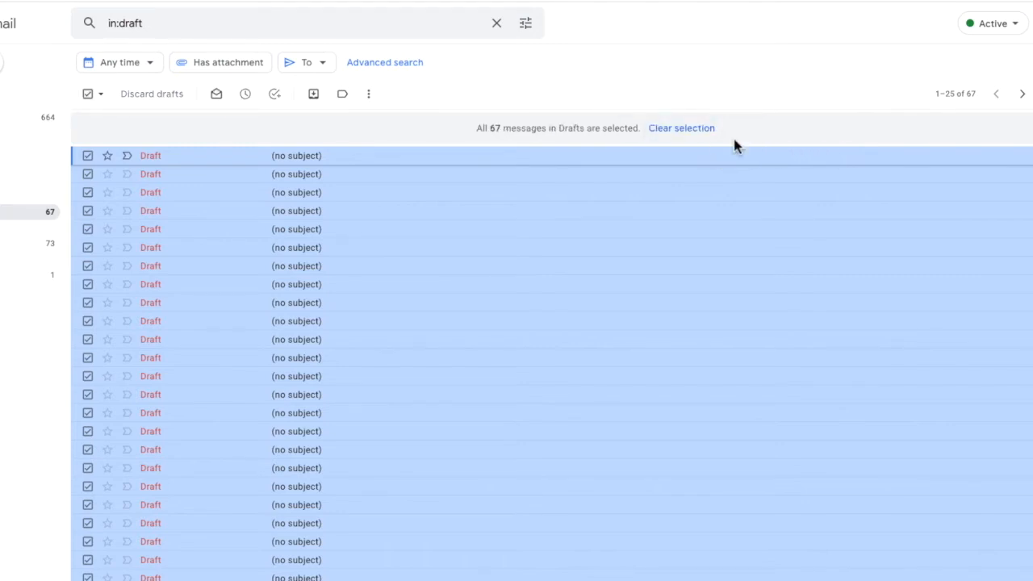
pyautogui.moveTo(571, 147)
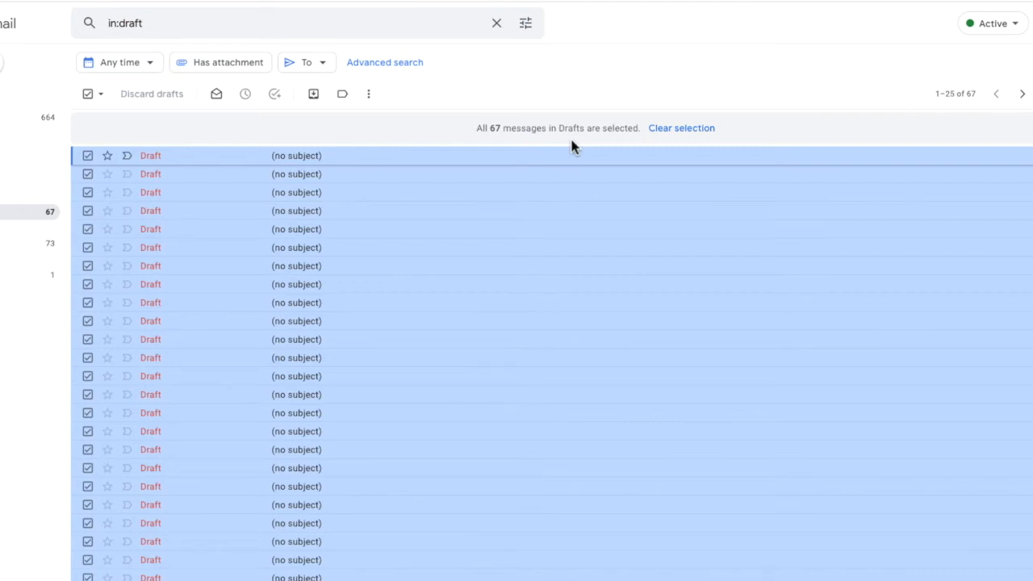
pyautogui.moveTo(545, 147)
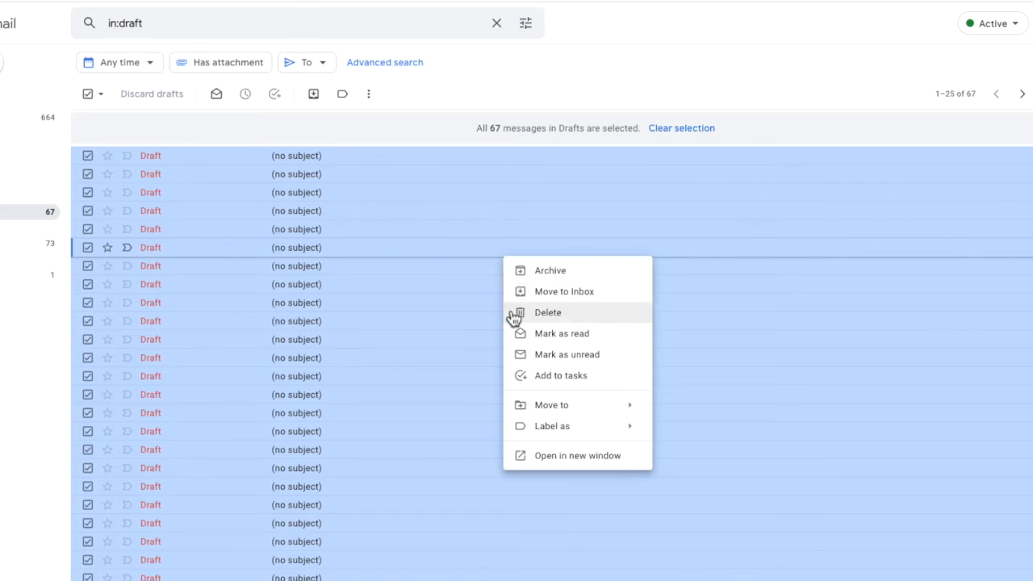
# Delete the 67 selected drafts and confirm the bulk action with OK.
pyautogui.click(547, 312)
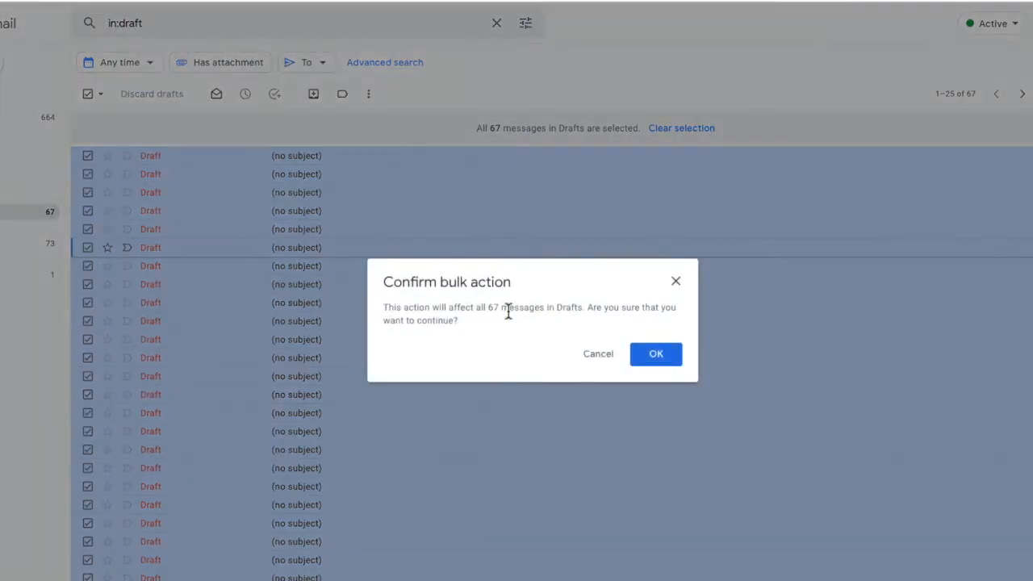
pyautogui.moveTo(508, 362)
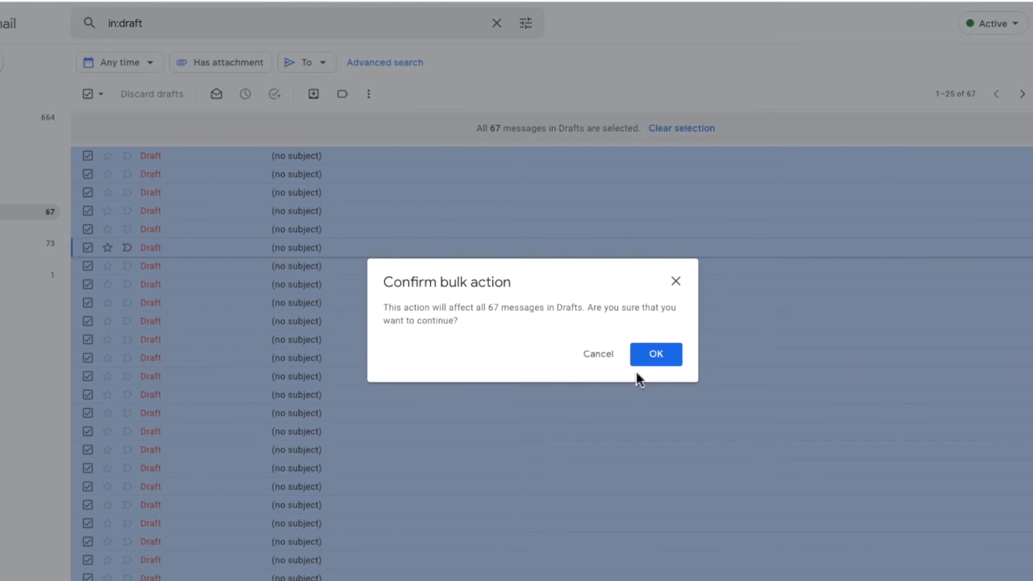
pyautogui.moveTo(655, 354)
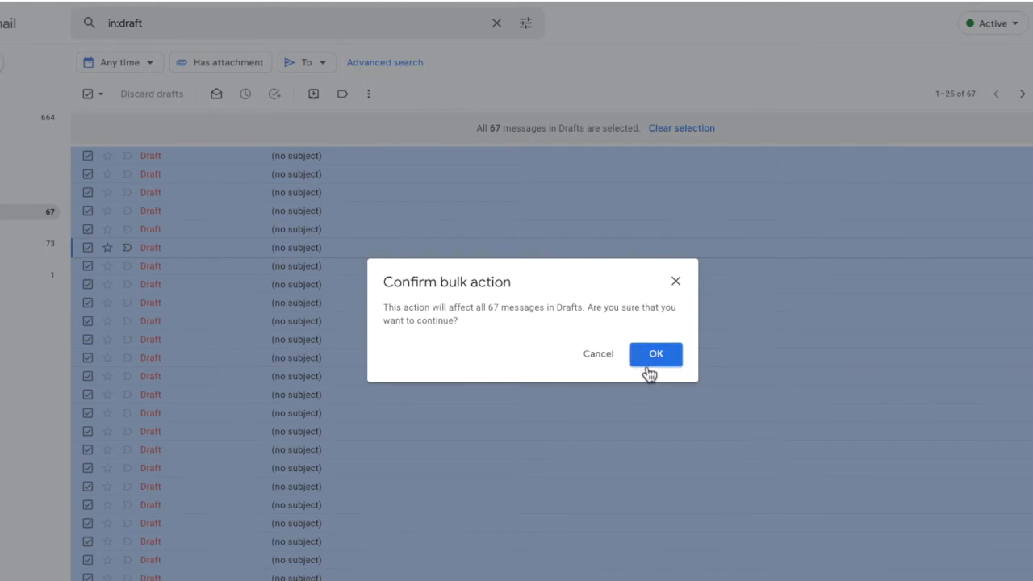
pyautogui.click(655, 353)
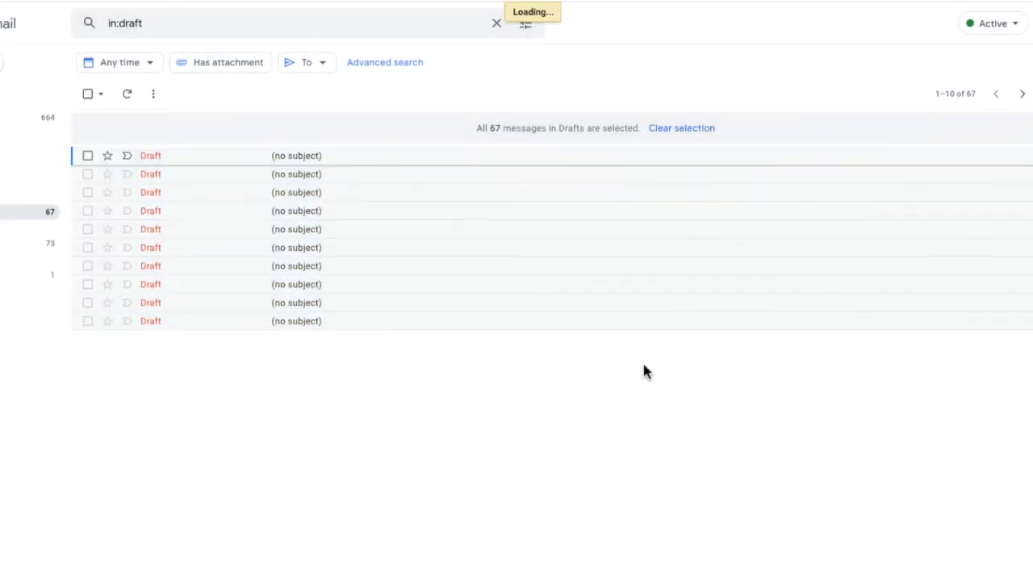